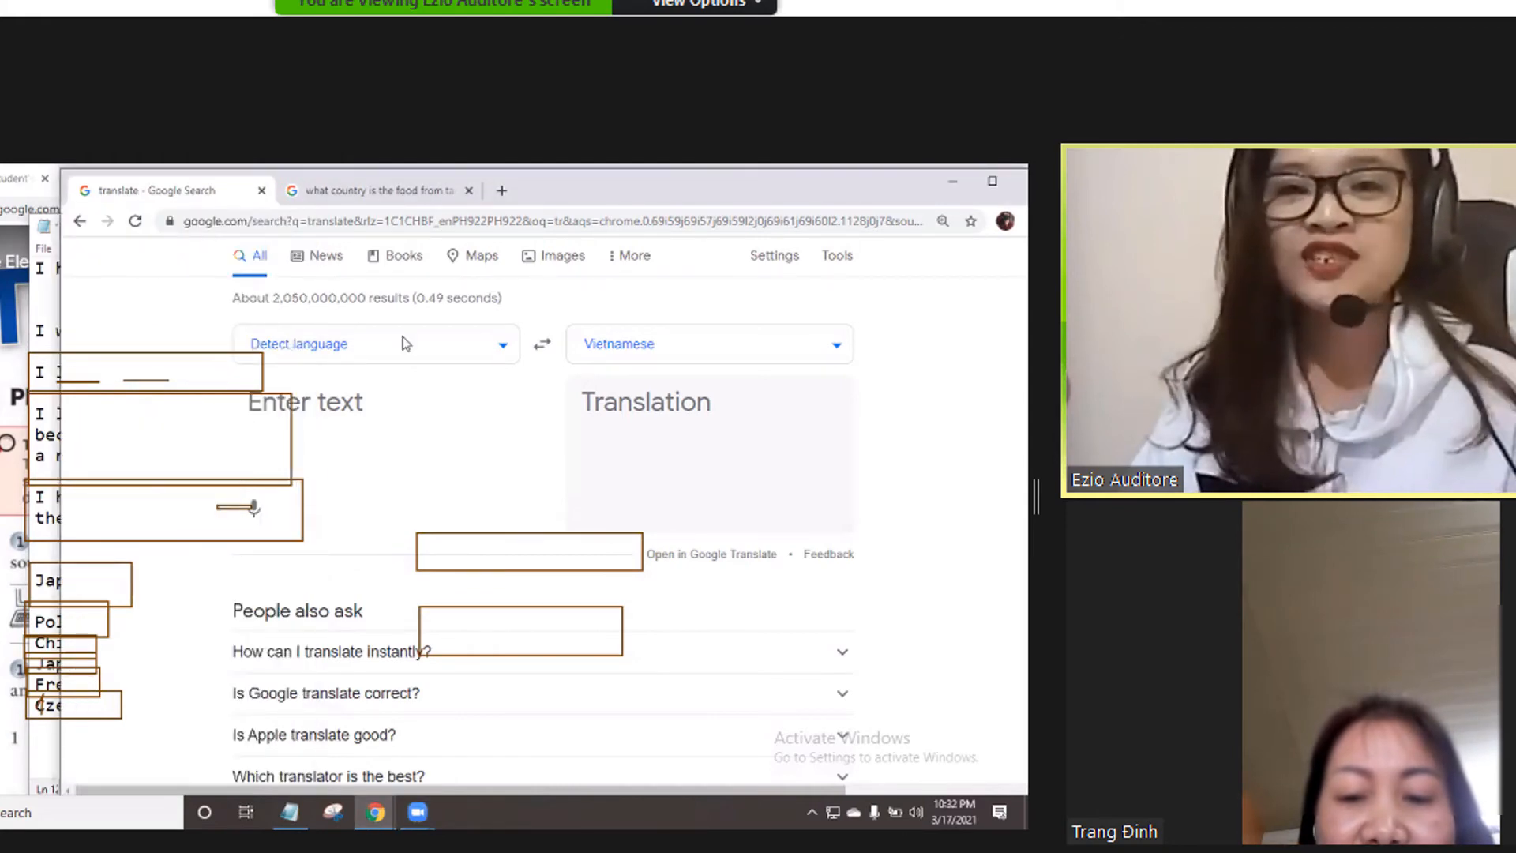
{"action": "type", "text": "Kindly practice the words"}
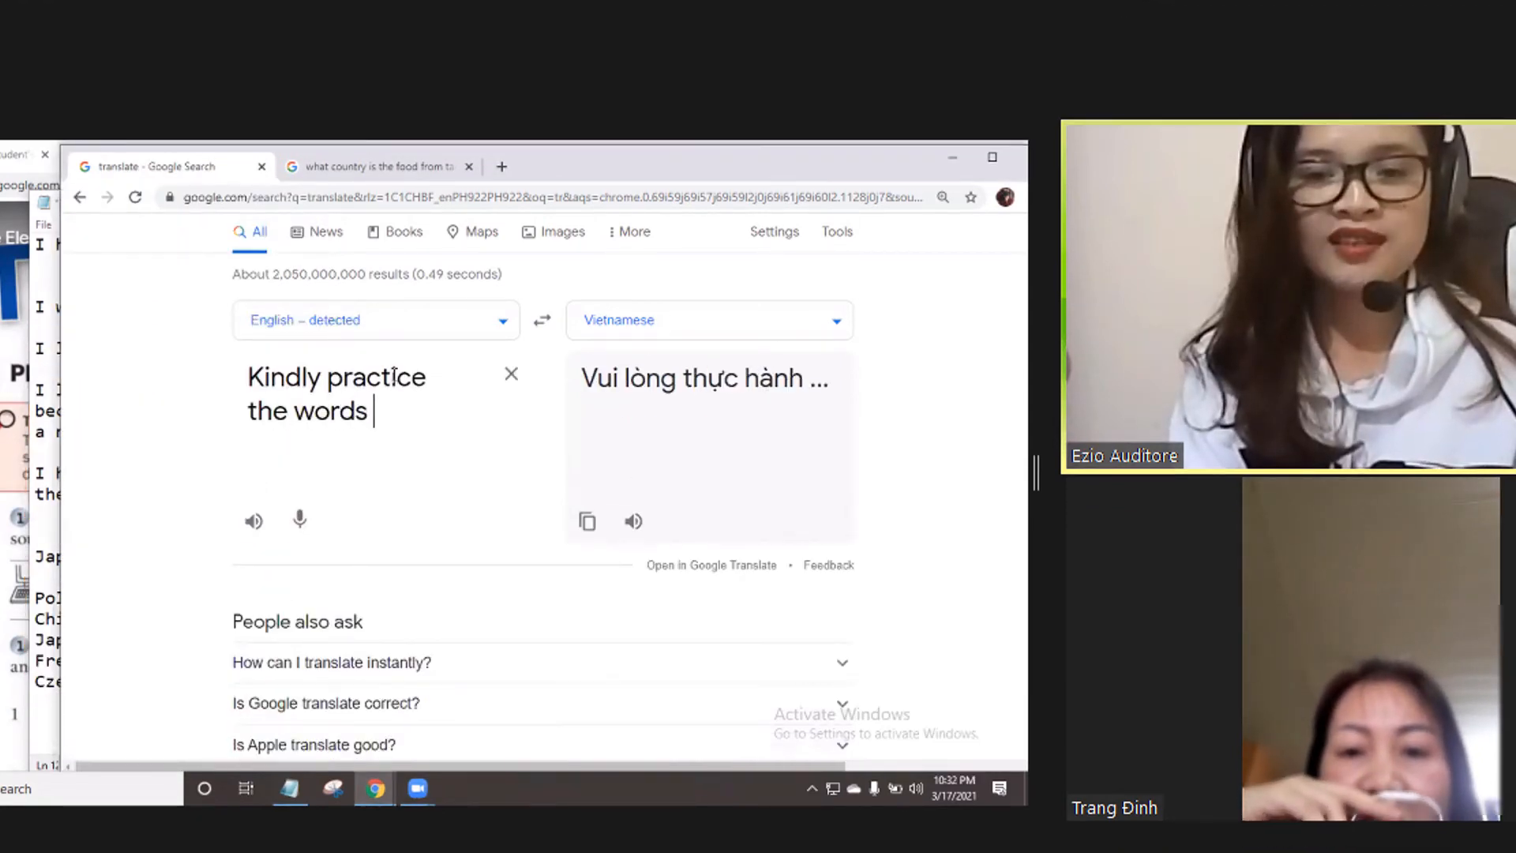
{"action": "type", "text": "if you have f"}
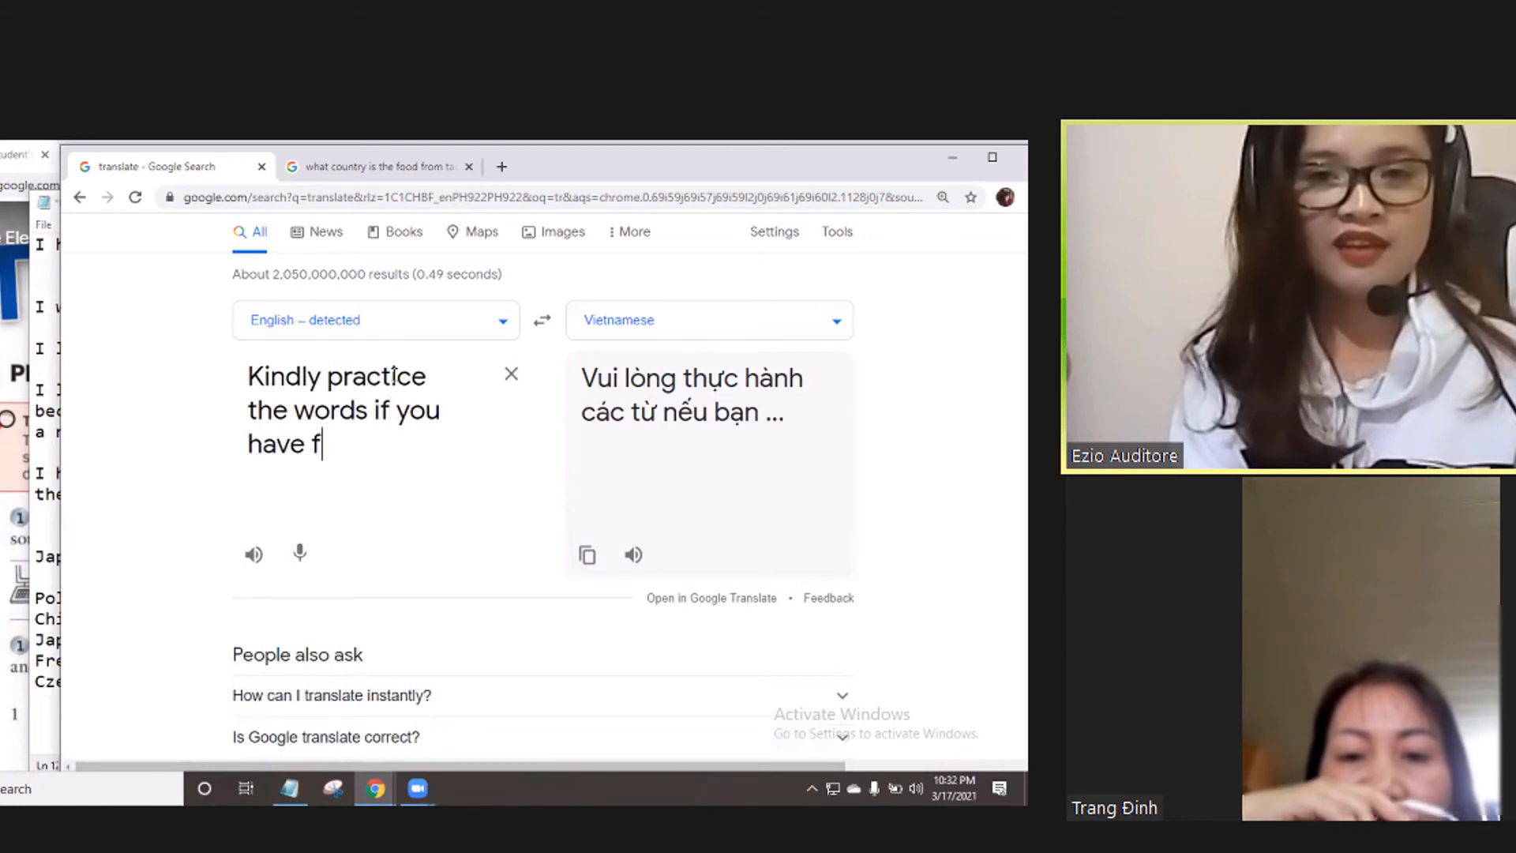
{"action": "type", "text": "ree time."}
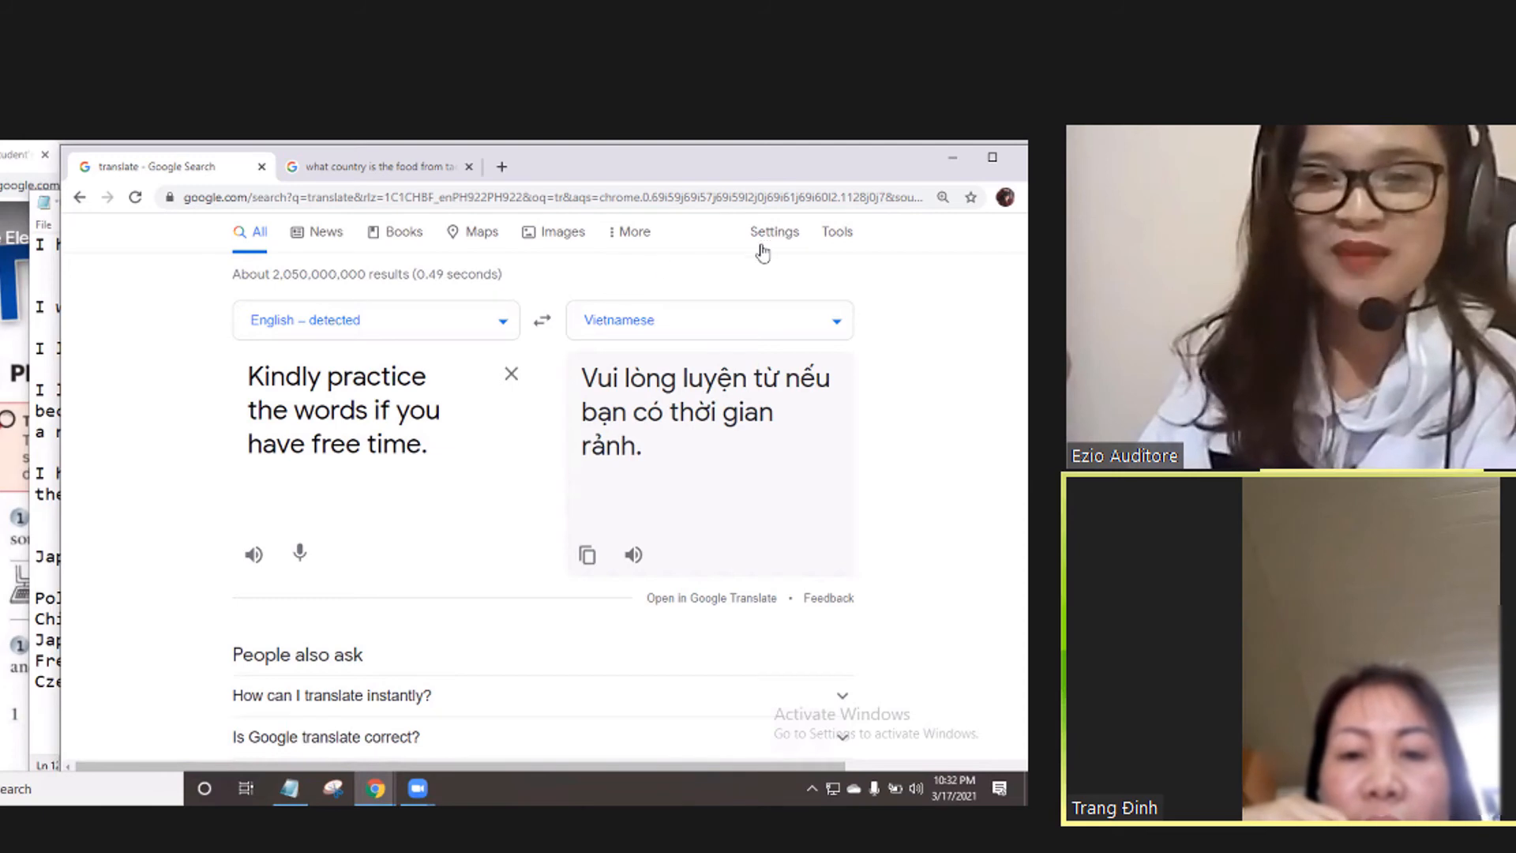
{"action": "type", "text": "Do"}
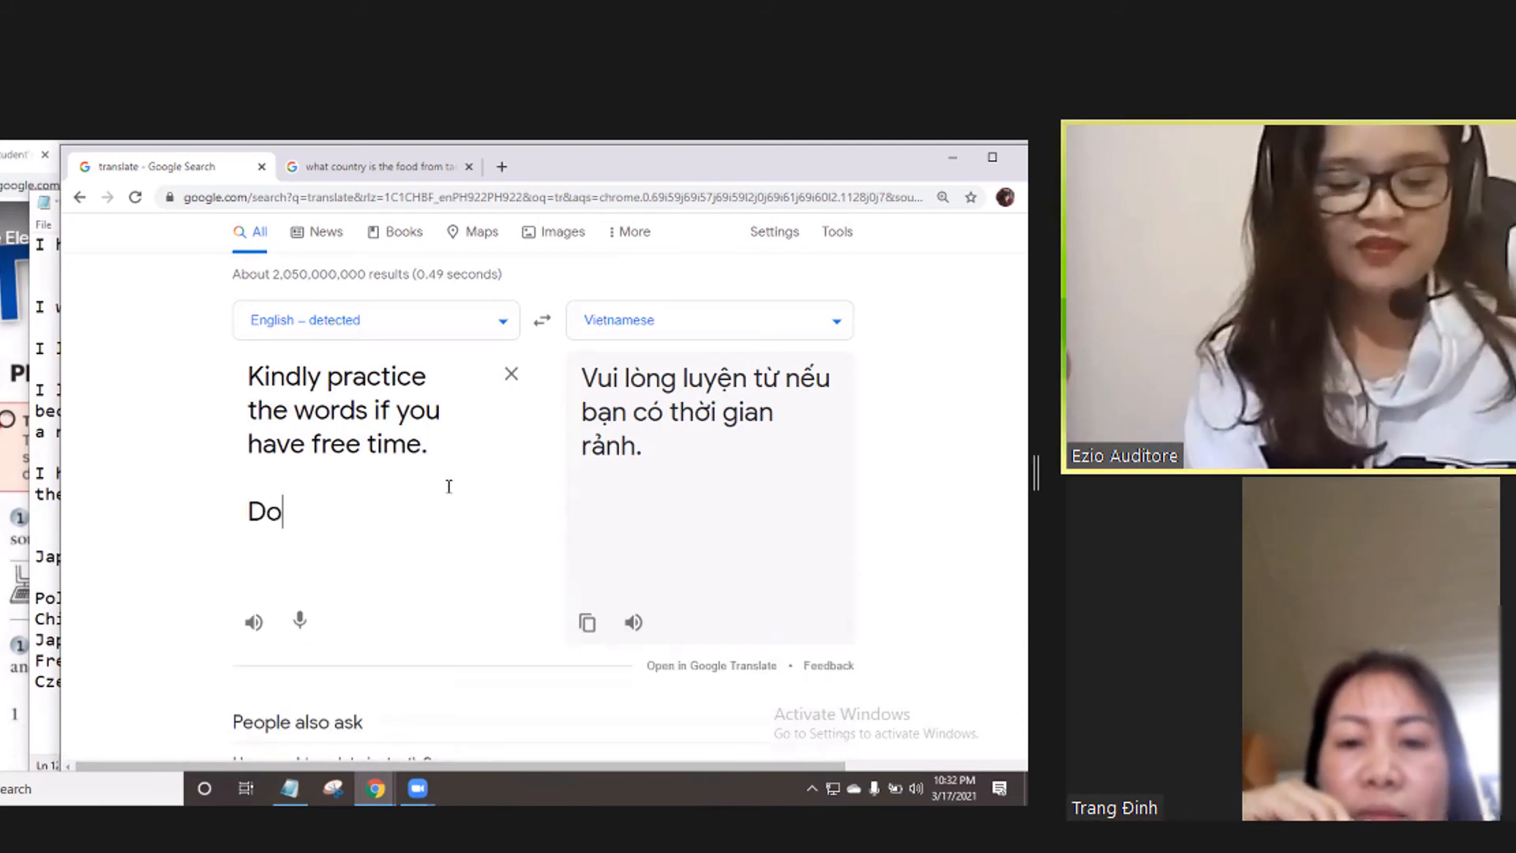
{"action": "type", "text": "you quewstio"}
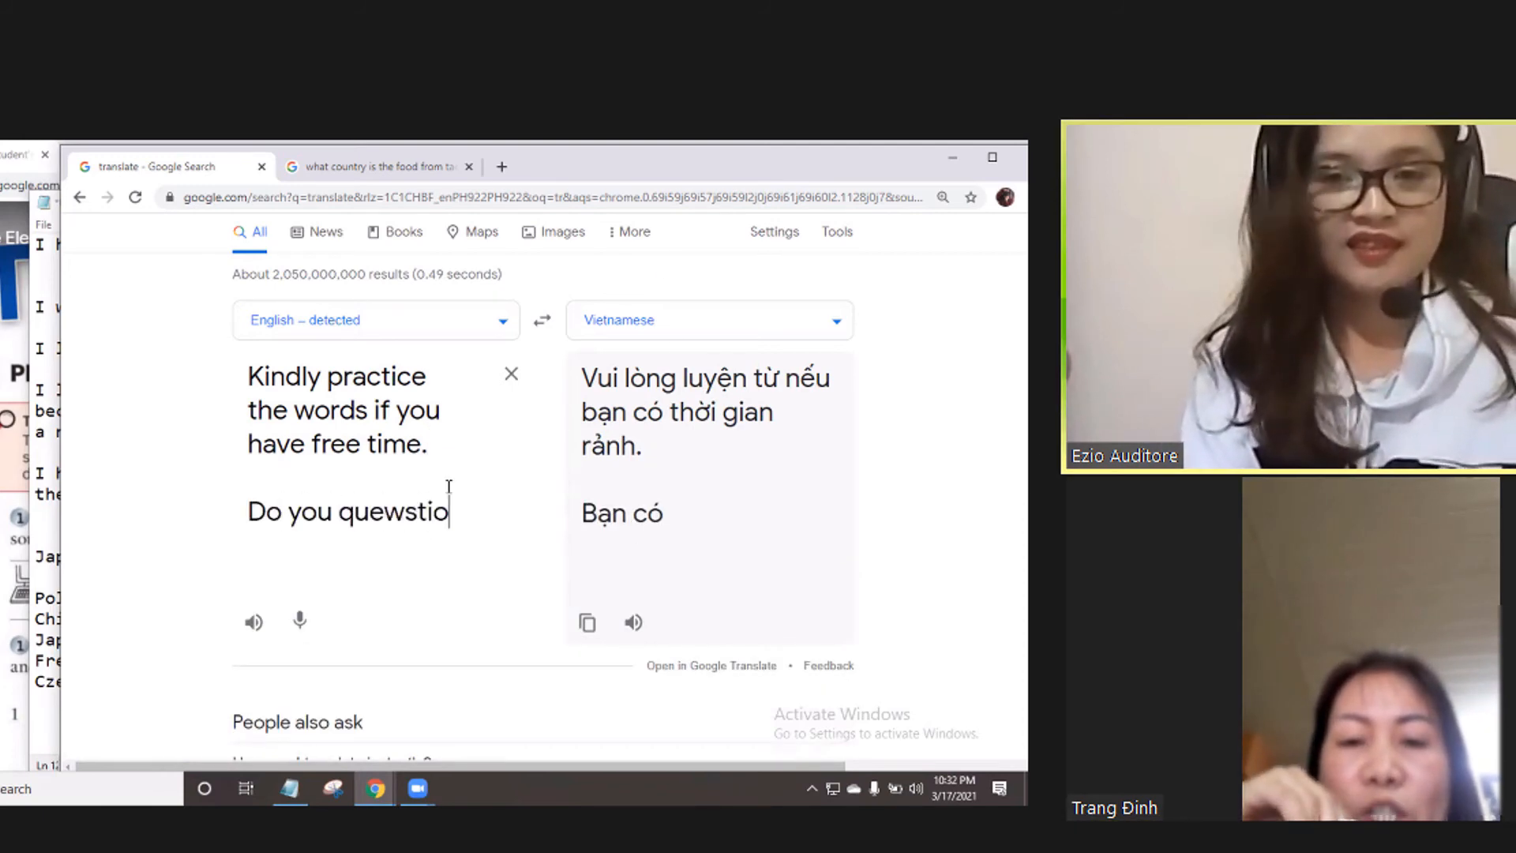